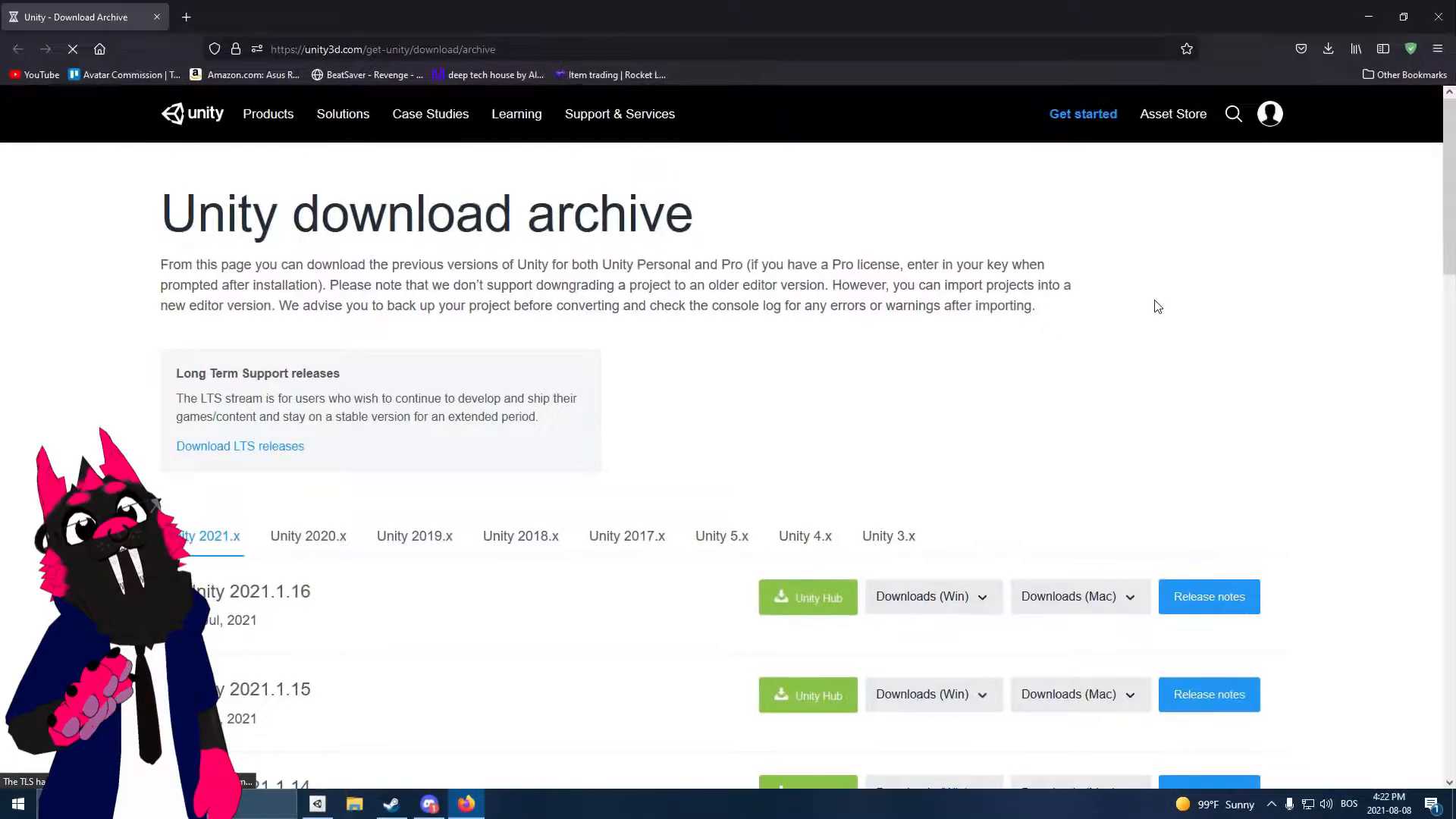
# Step: Show the Unity 2019.x archive releases and send Unity 2019.4.29 to Unity Hub for install
pyautogui.scroll(-3)
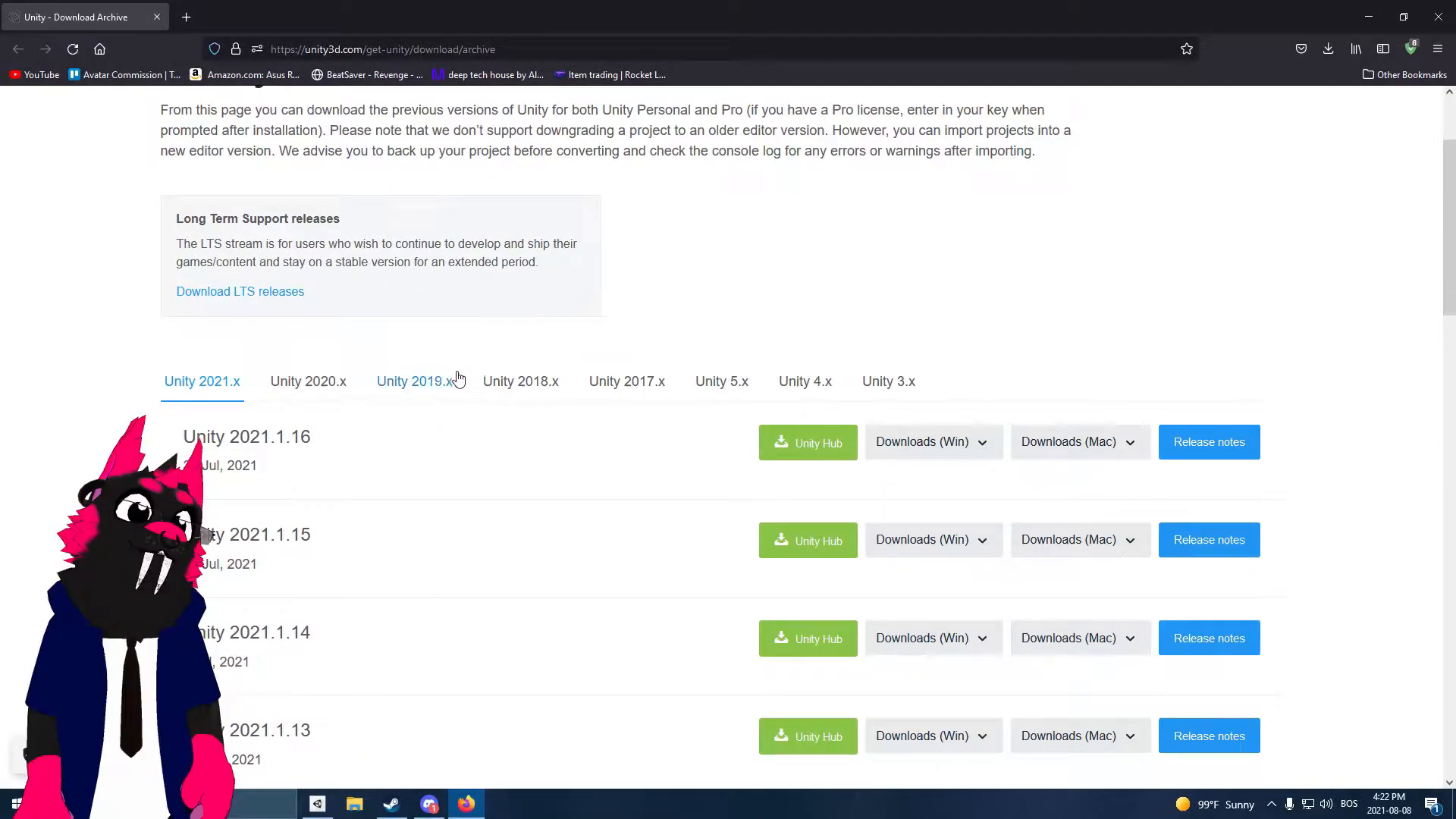
pyautogui.click(414, 380)
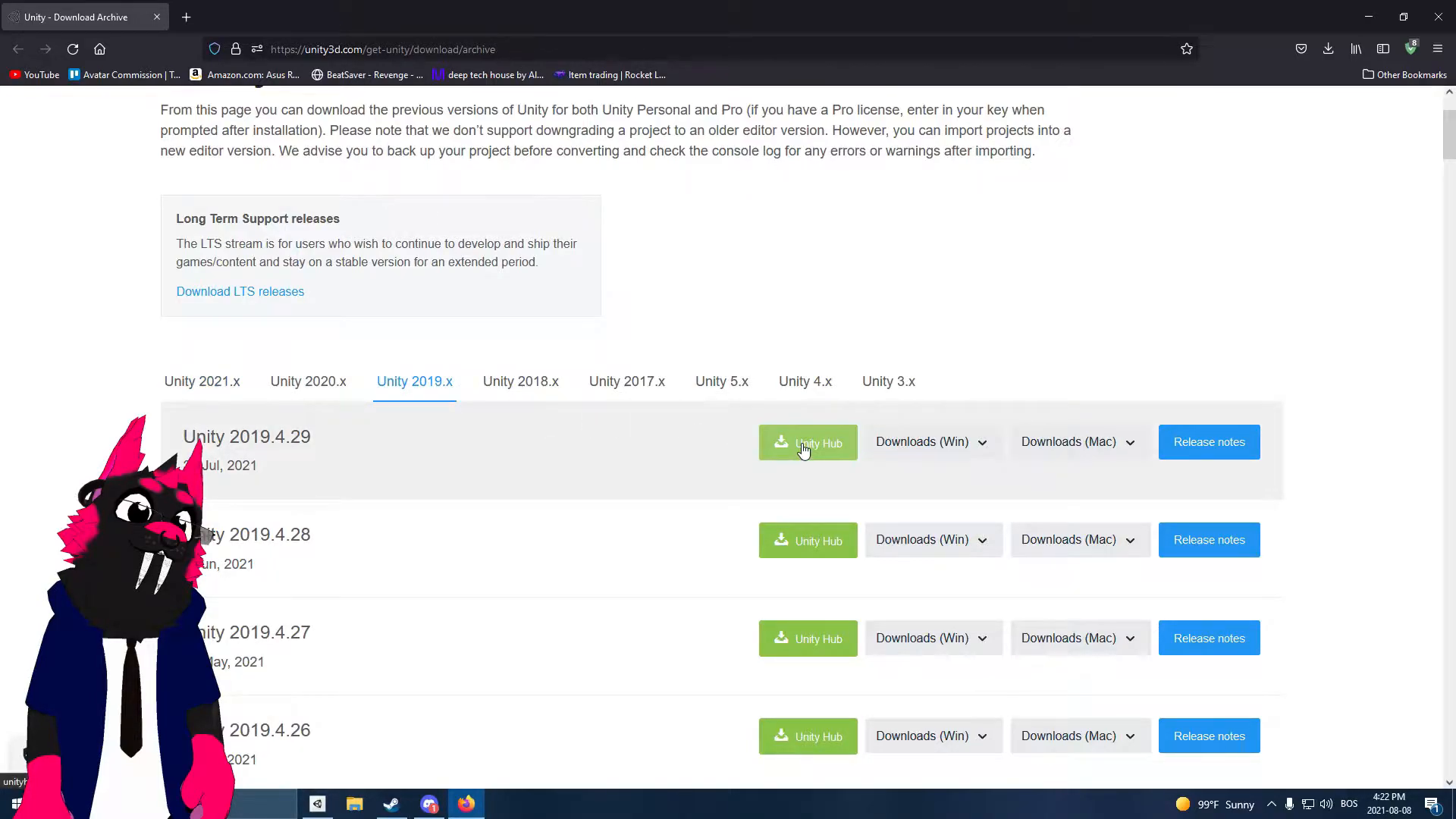
pyautogui.click(807, 441)
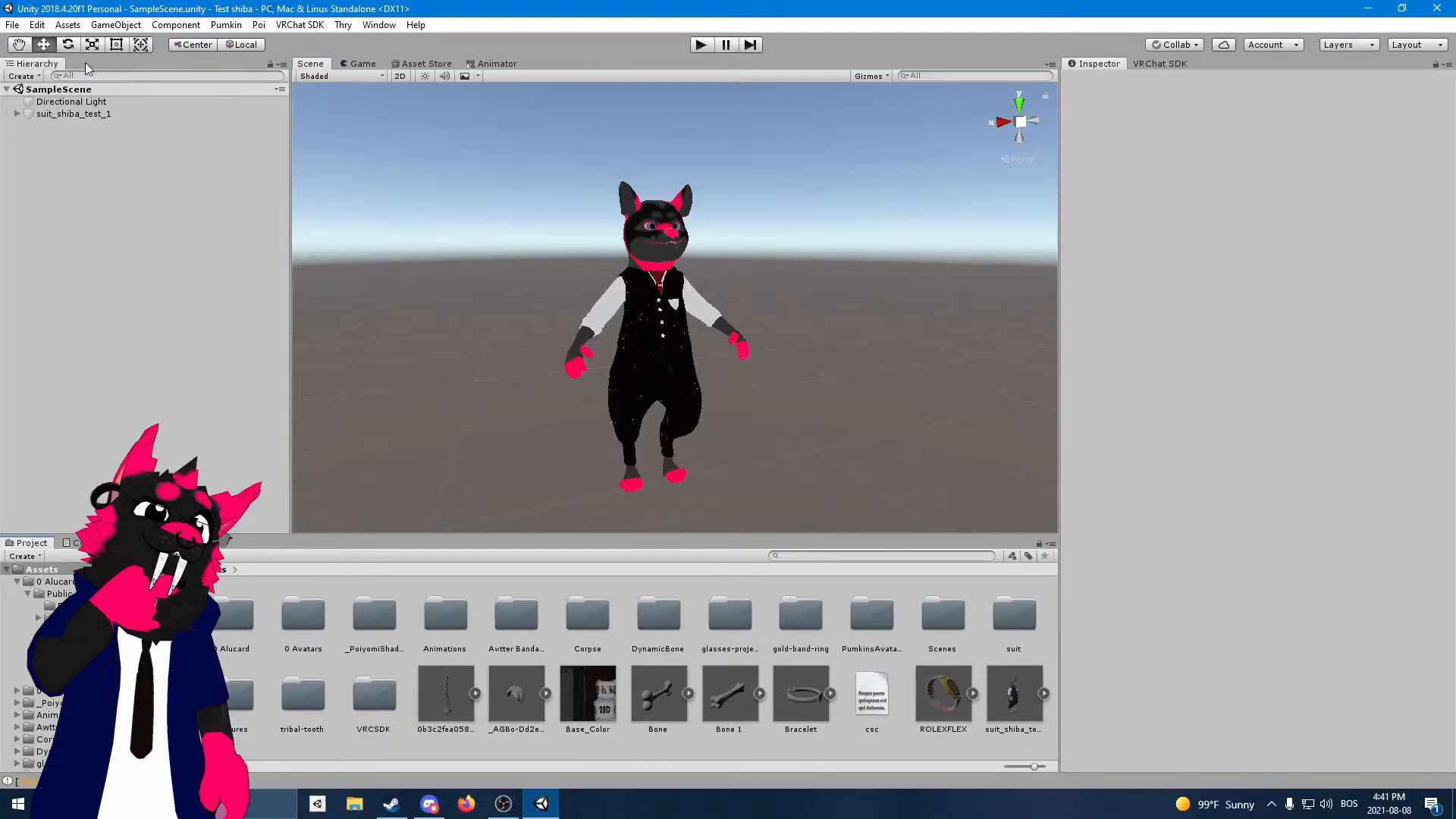
# Step: Create a new empty scene and save it in Assets as '20D Shiba 2019'
pyautogui.click(12, 25)
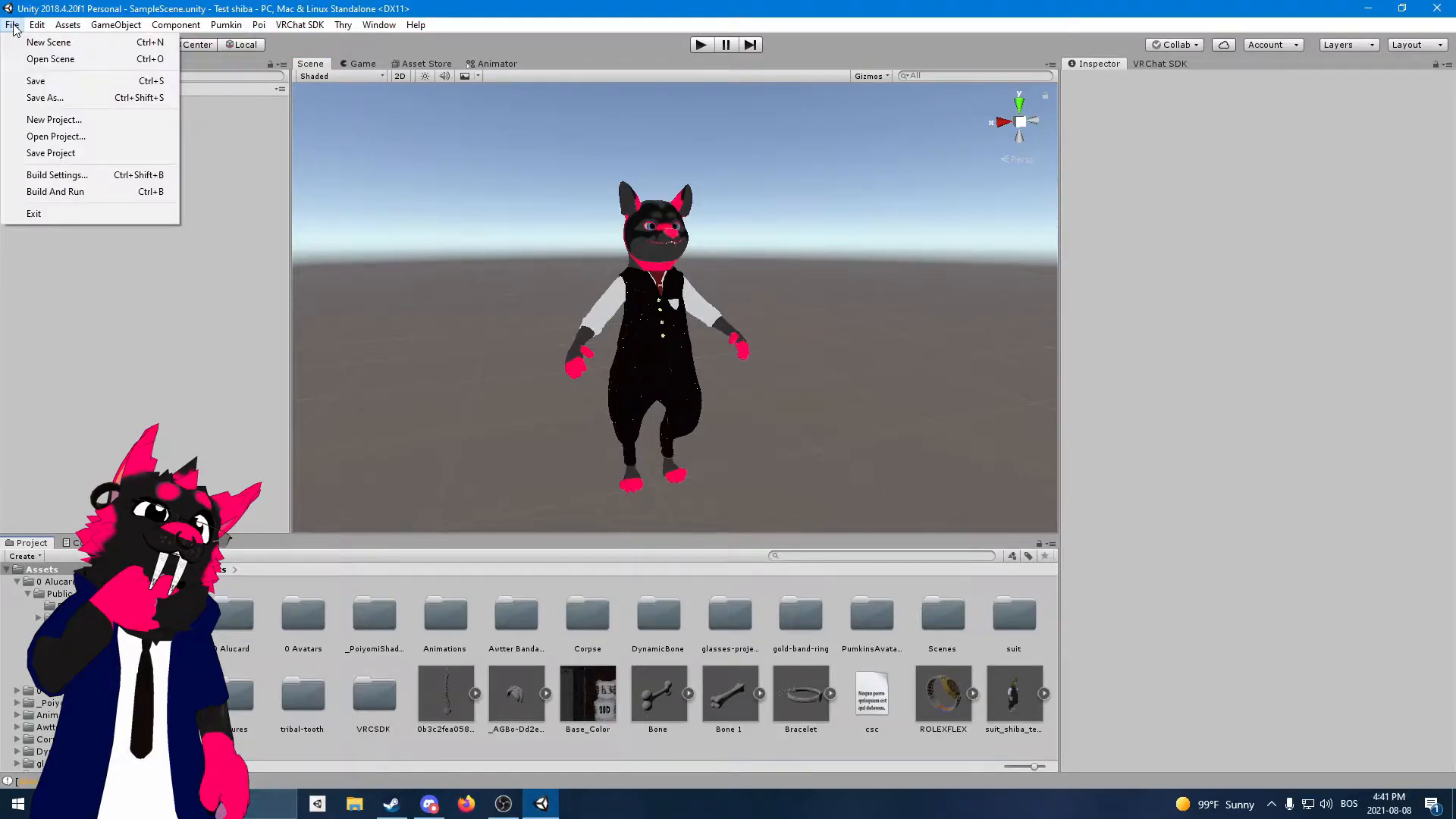
pyautogui.click(47, 43)
pyautogui.write('20D Shiba 2')
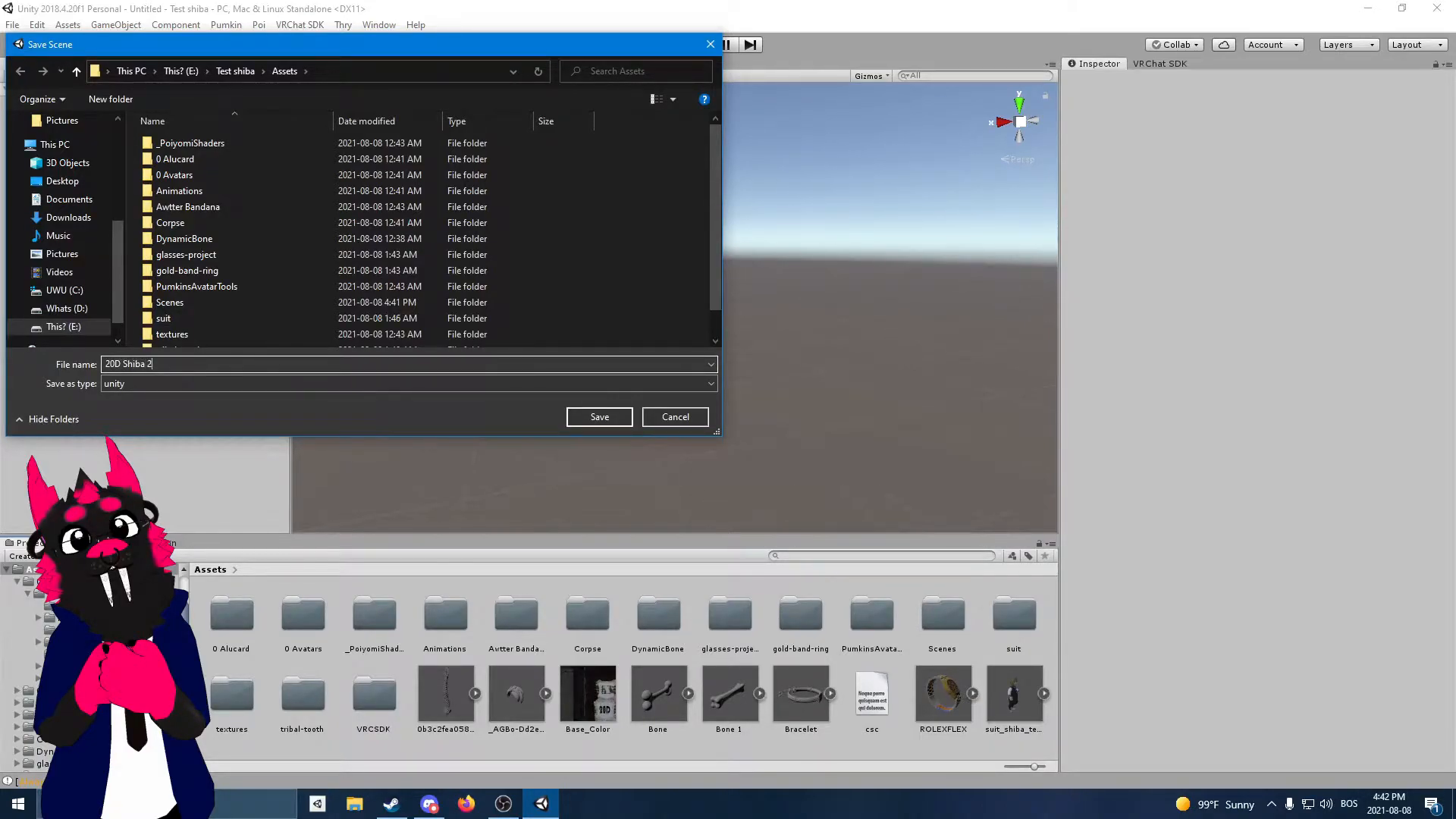
pyautogui.click(599, 416)
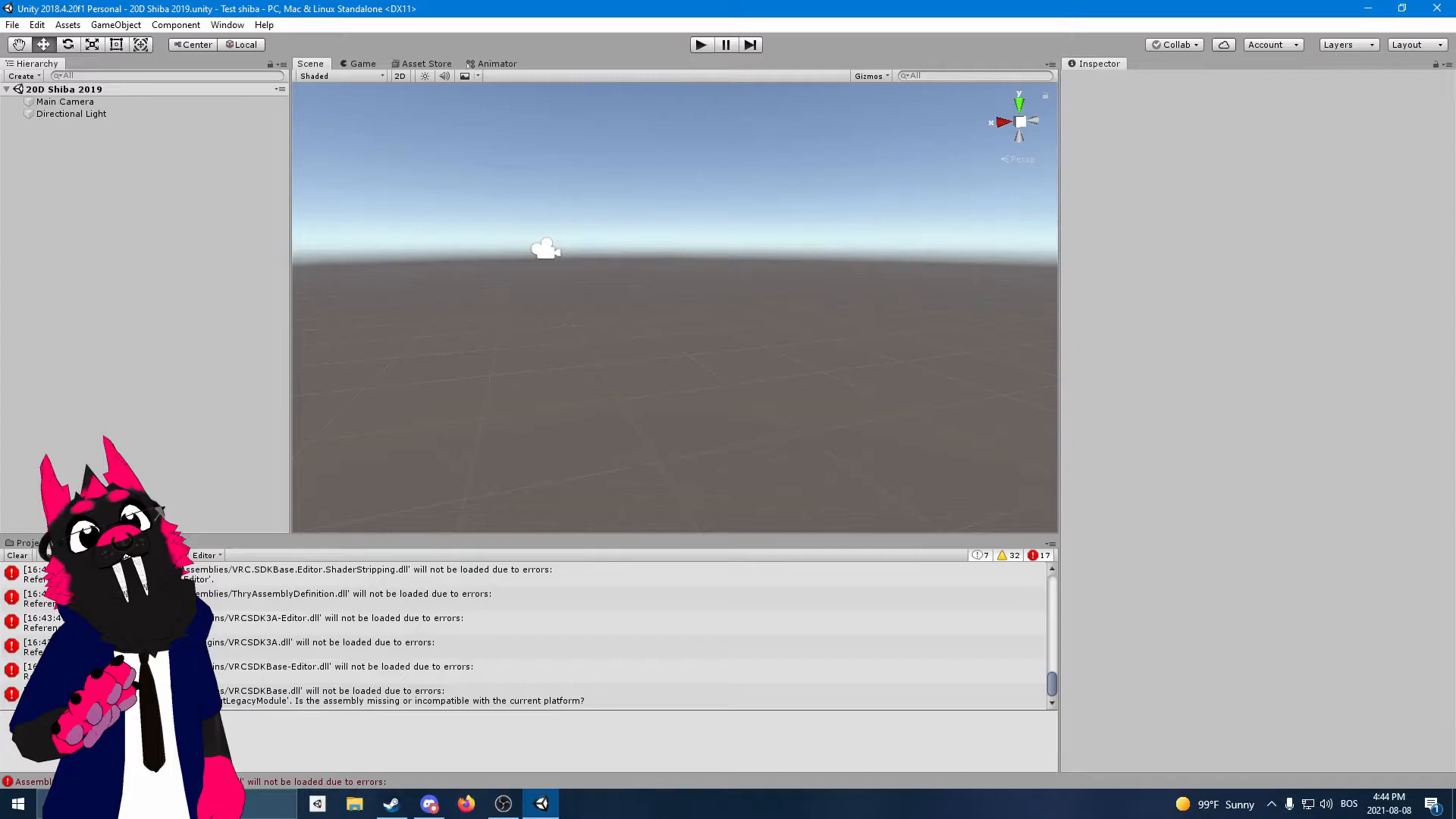
pyautogui.moveTo(604, 671)
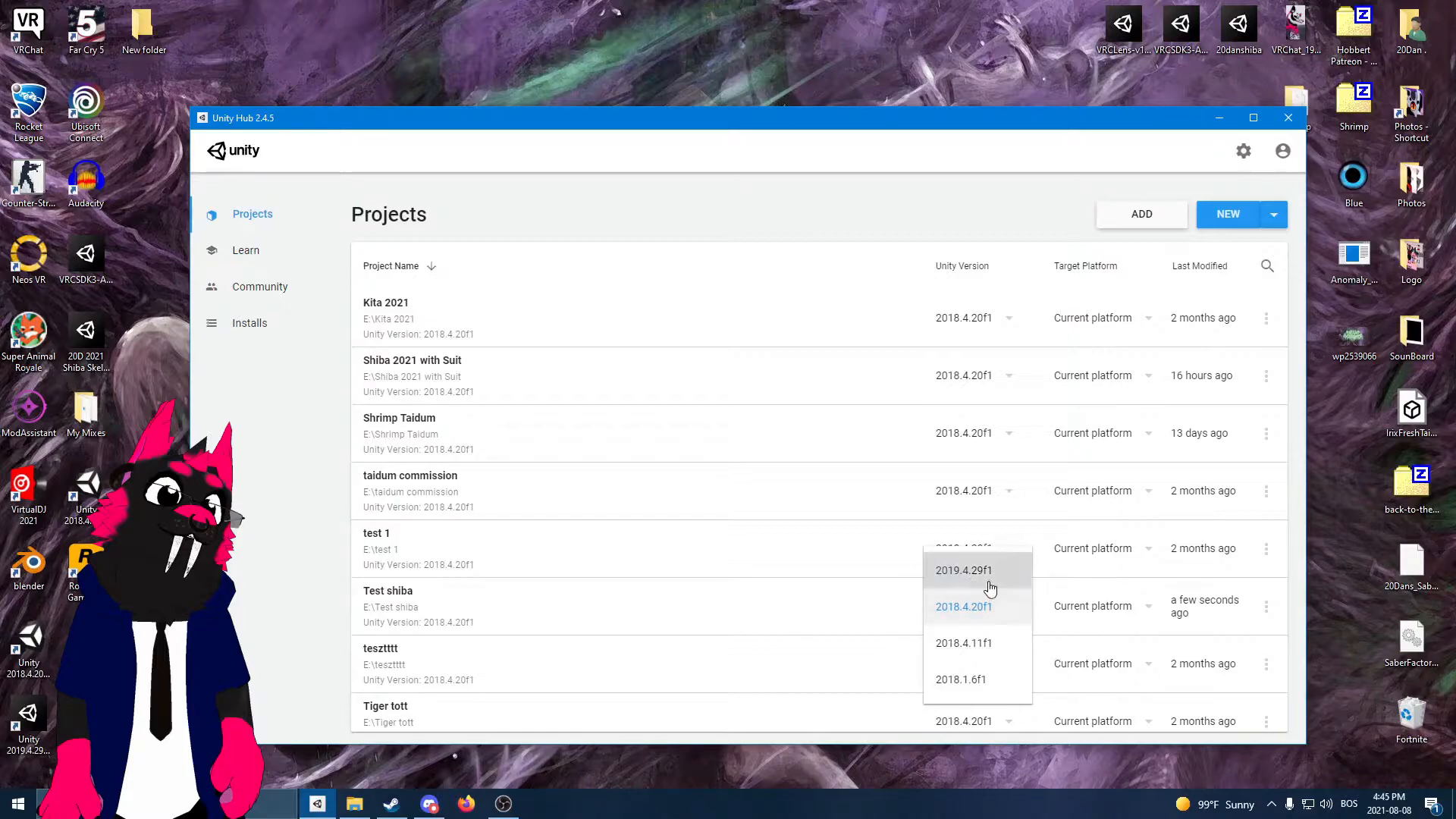
# Step: Switch Test shiba's Unity version to 2019.4.29f1 and confirm the project upgrade
pyautogui.click(963, 569)
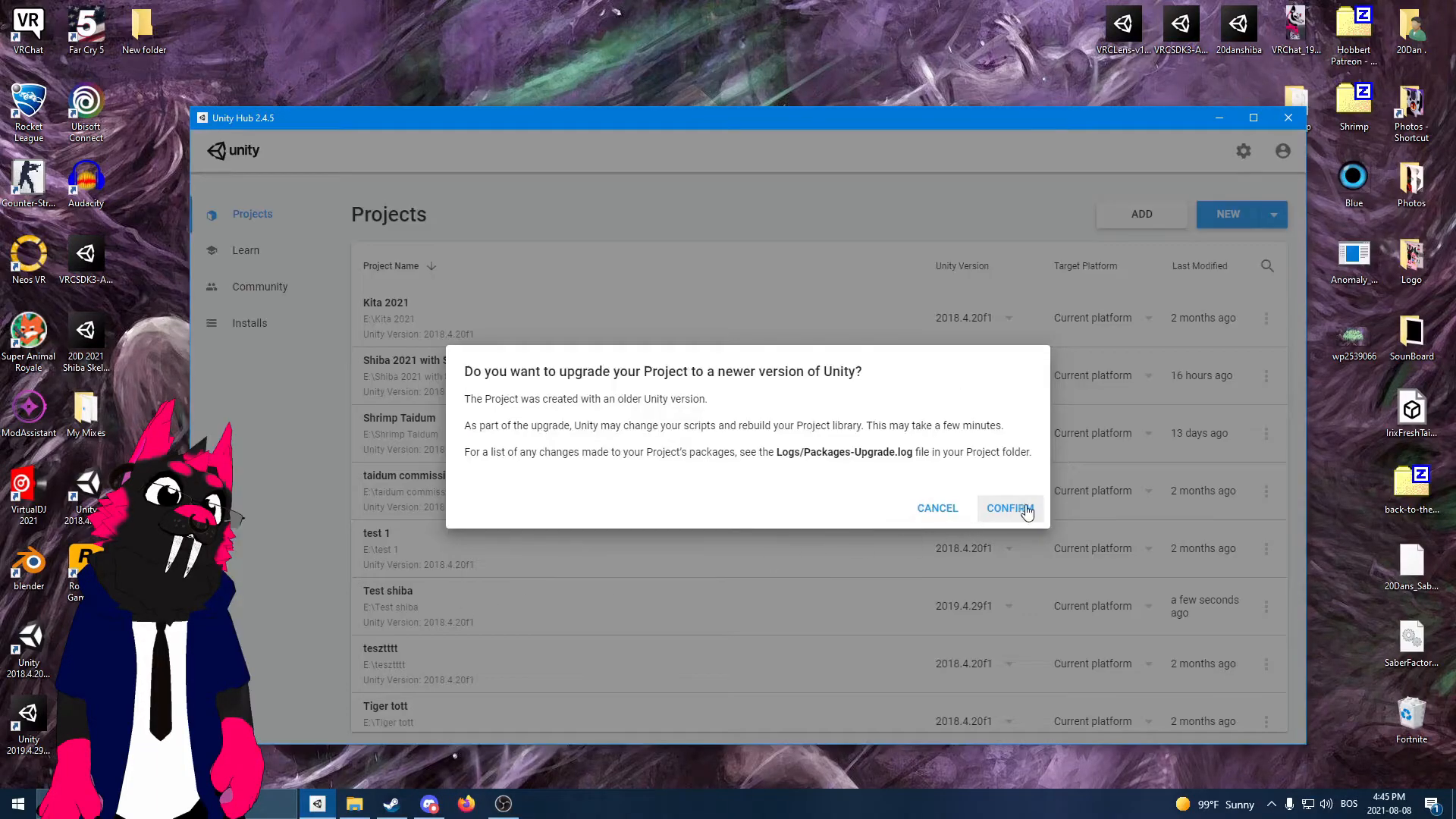
pyautogui.click(1008, 508)
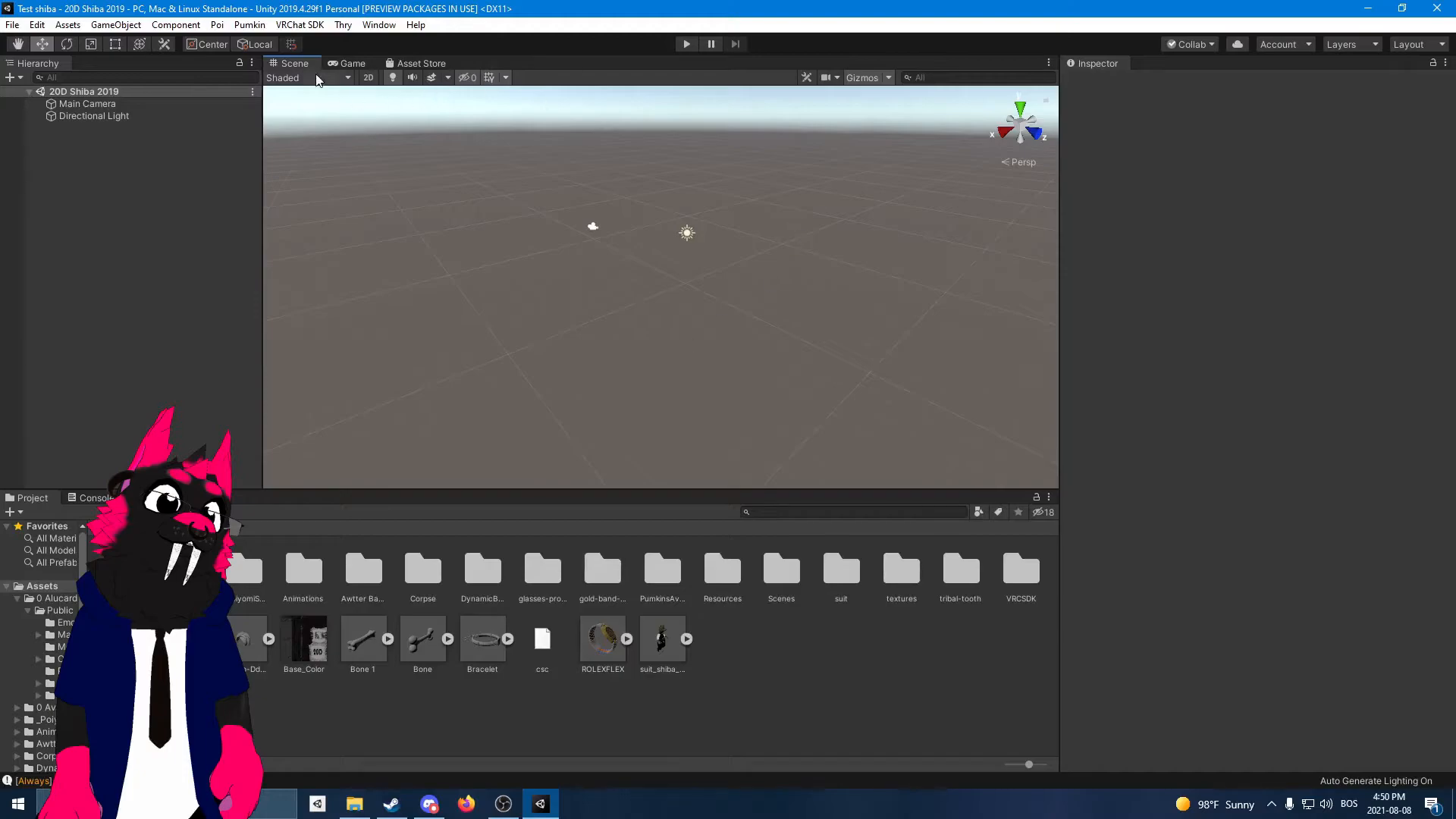
# Step: Open SampleScene with the suit_shiba_test_1 avatar from the Scenes folder
pyautogui.click(299, 24)
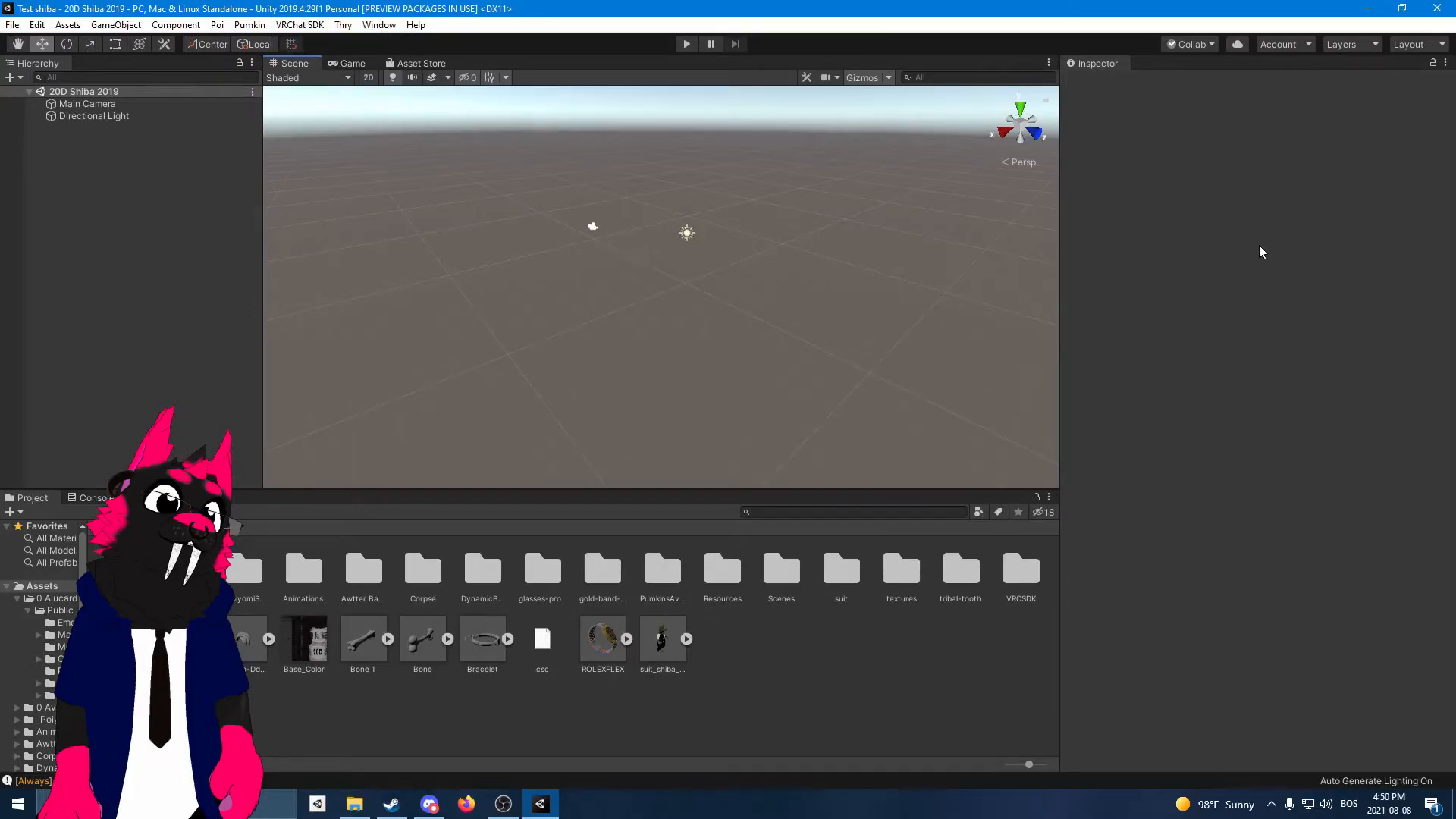
pyautogui.click(780, 568)
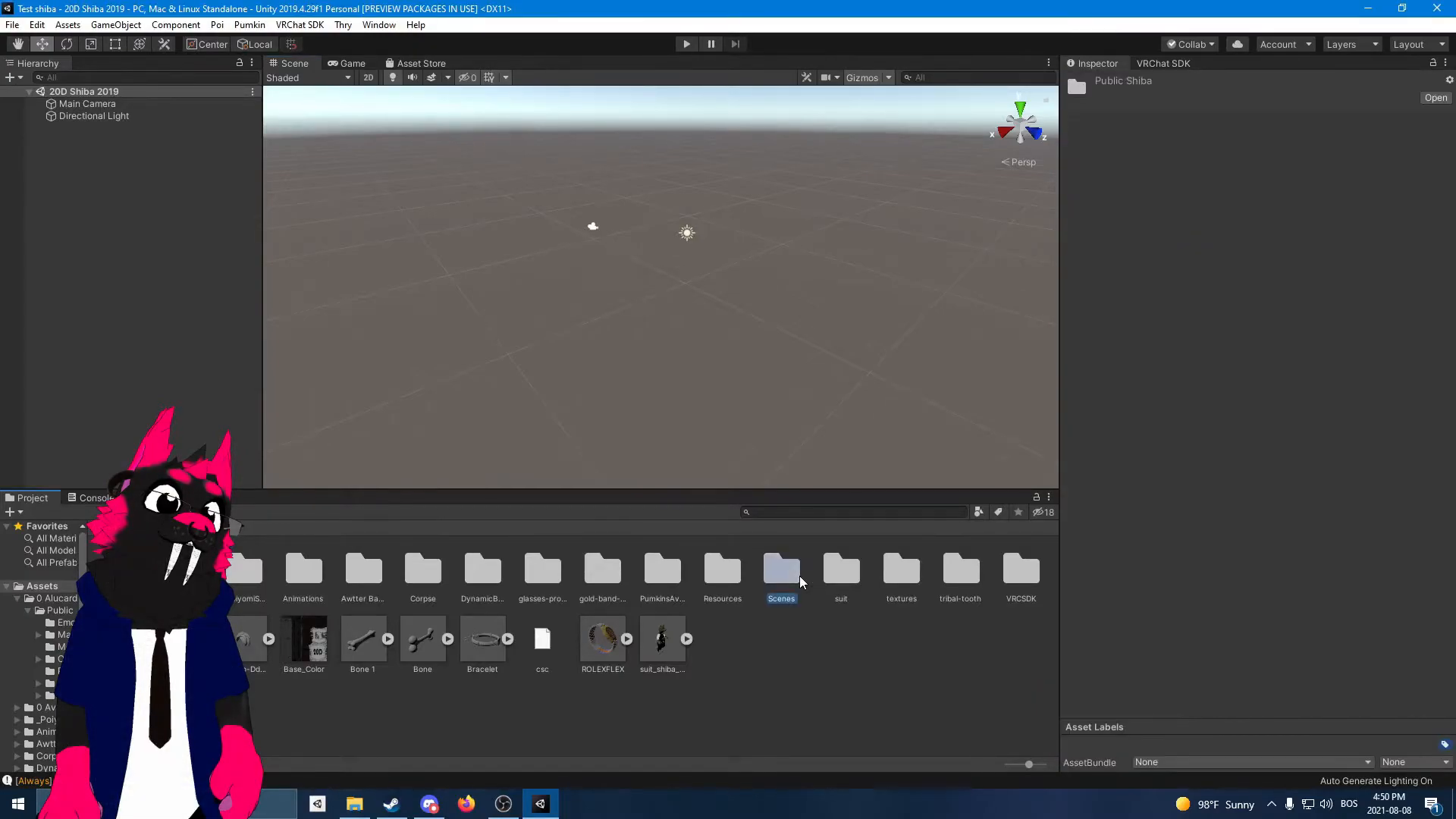
pyautogui.doubleClick(781, 567)
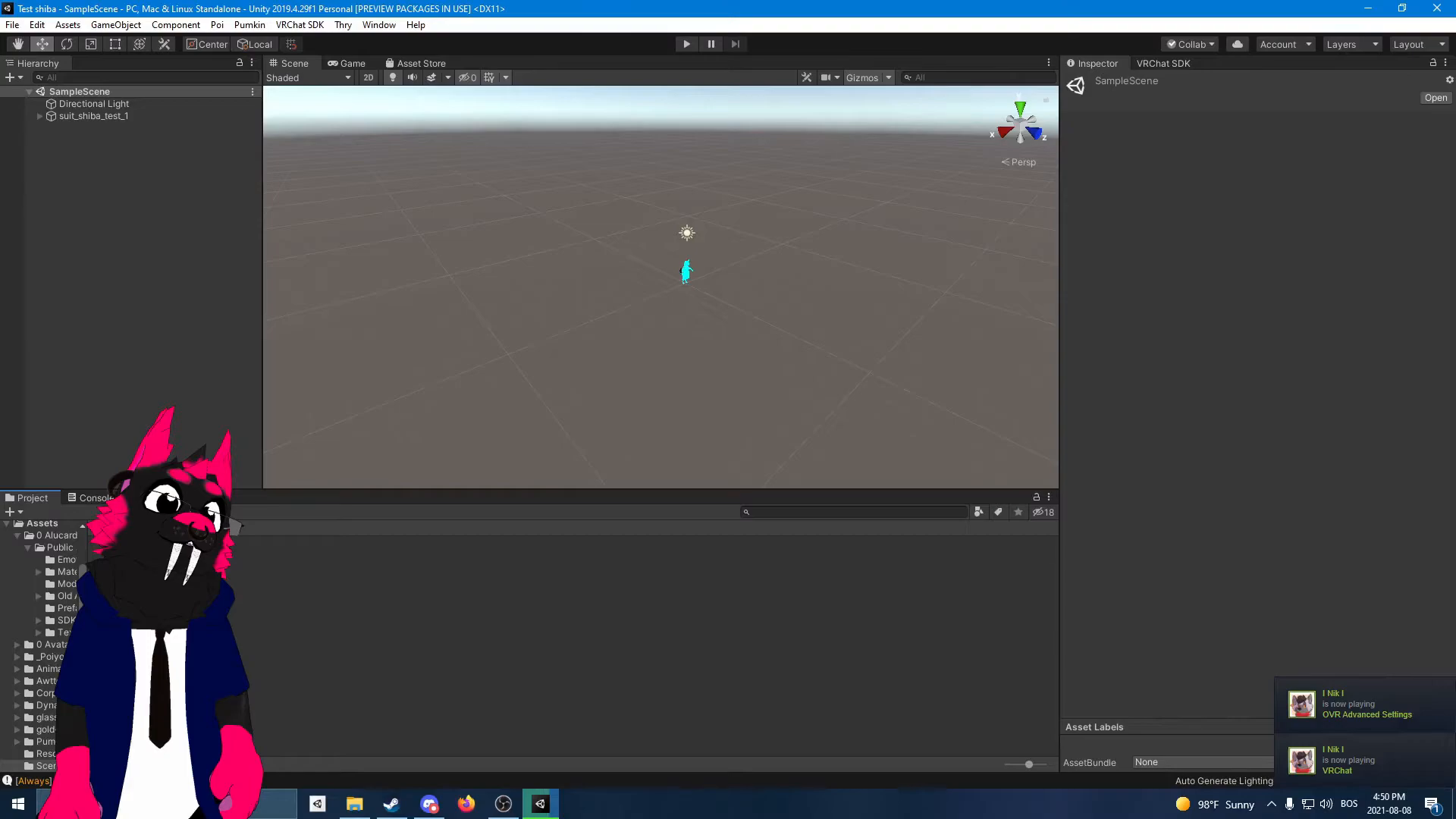
# Step: Fill the VRChat New Avatar form as private '20Dan Fancy Sheeb 2019', confirm rights and upload
pyautogui.click(92, 116)
pyautogui.write('20Dan Fancy Sheeb 2019')
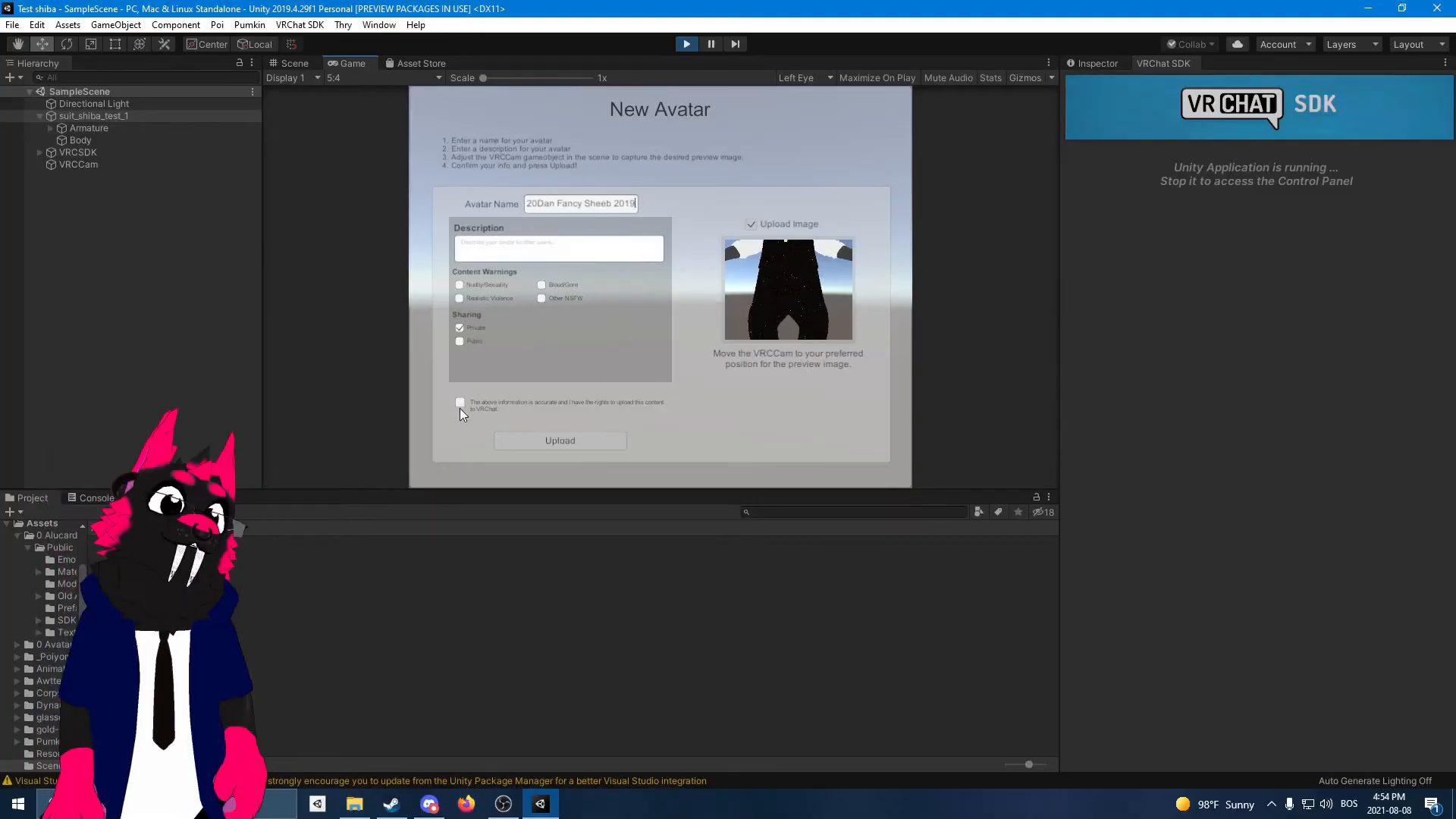
pyautogui.click(559, 440)
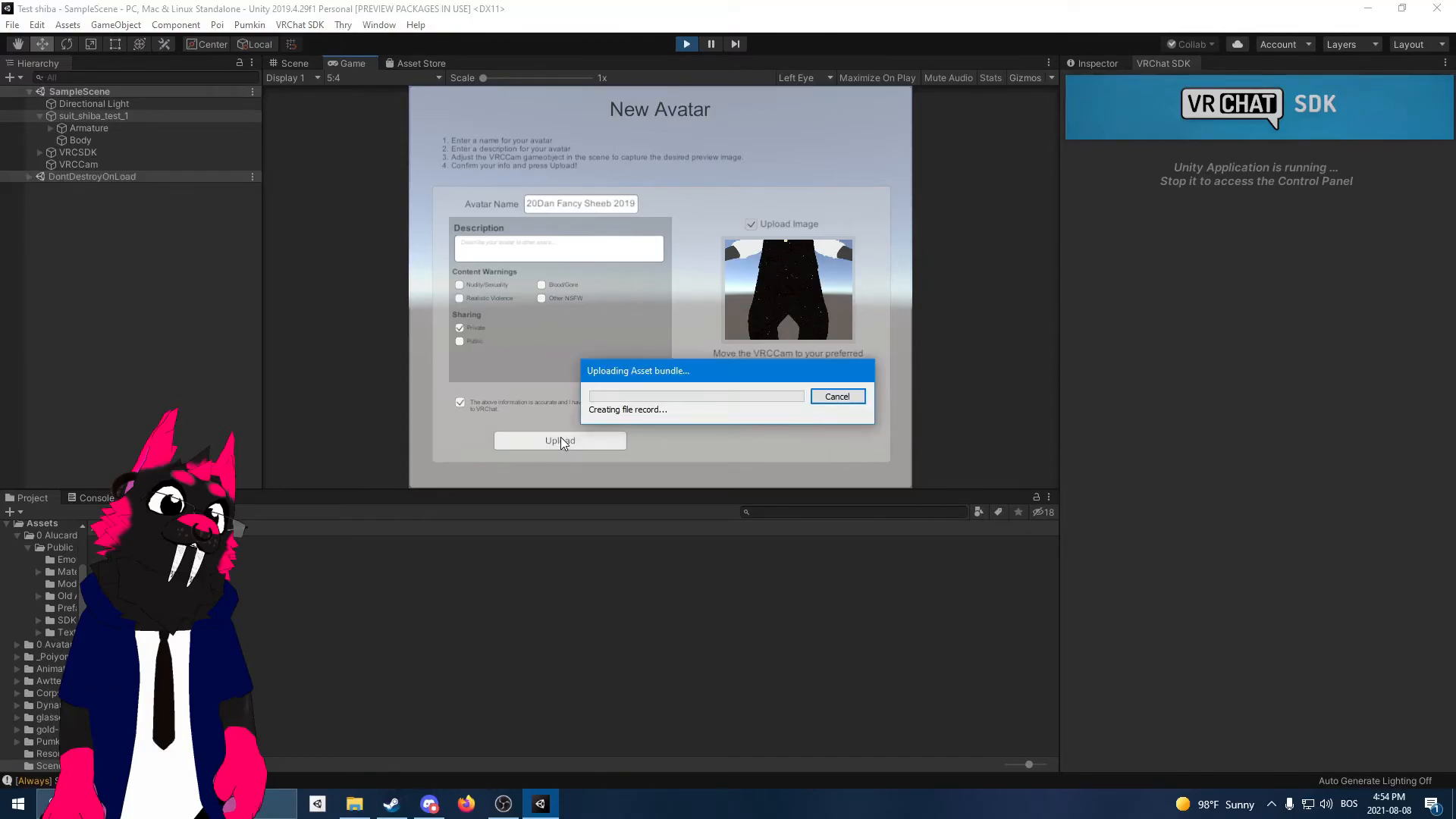